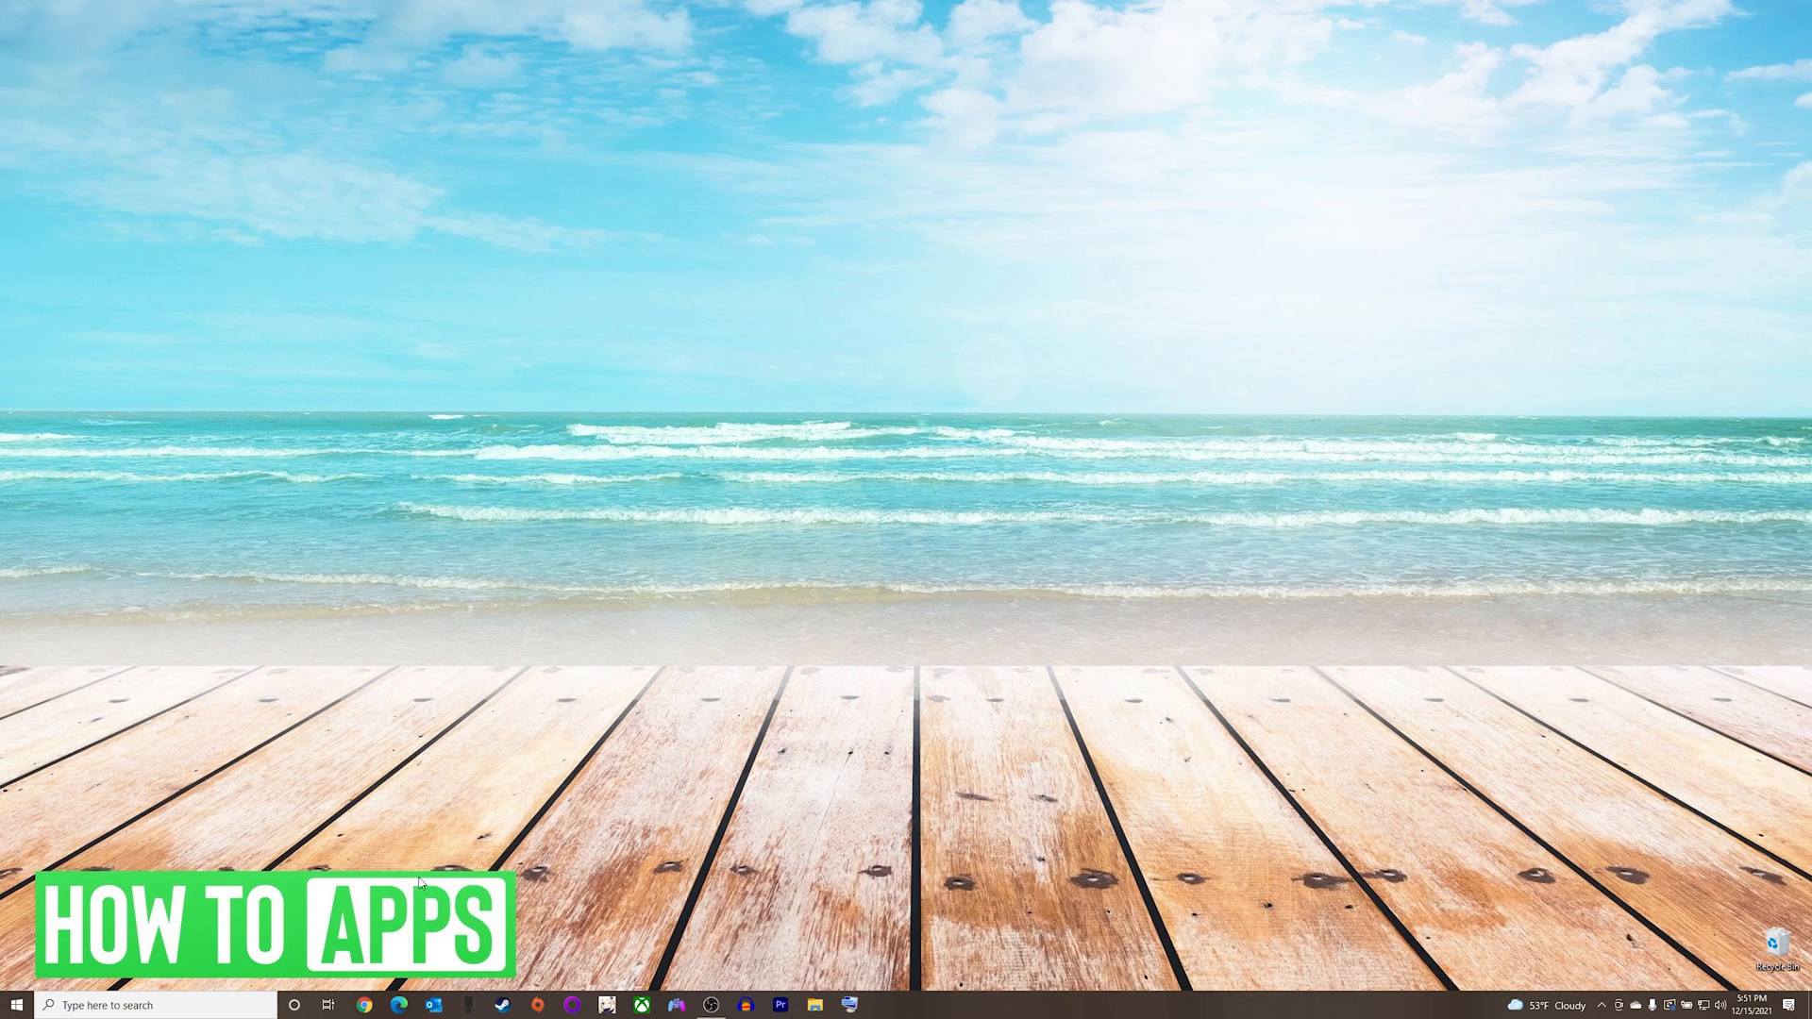
- Launch Chrome from the taskbar to a new tab showing the Google start page
left_click(365, 1003)
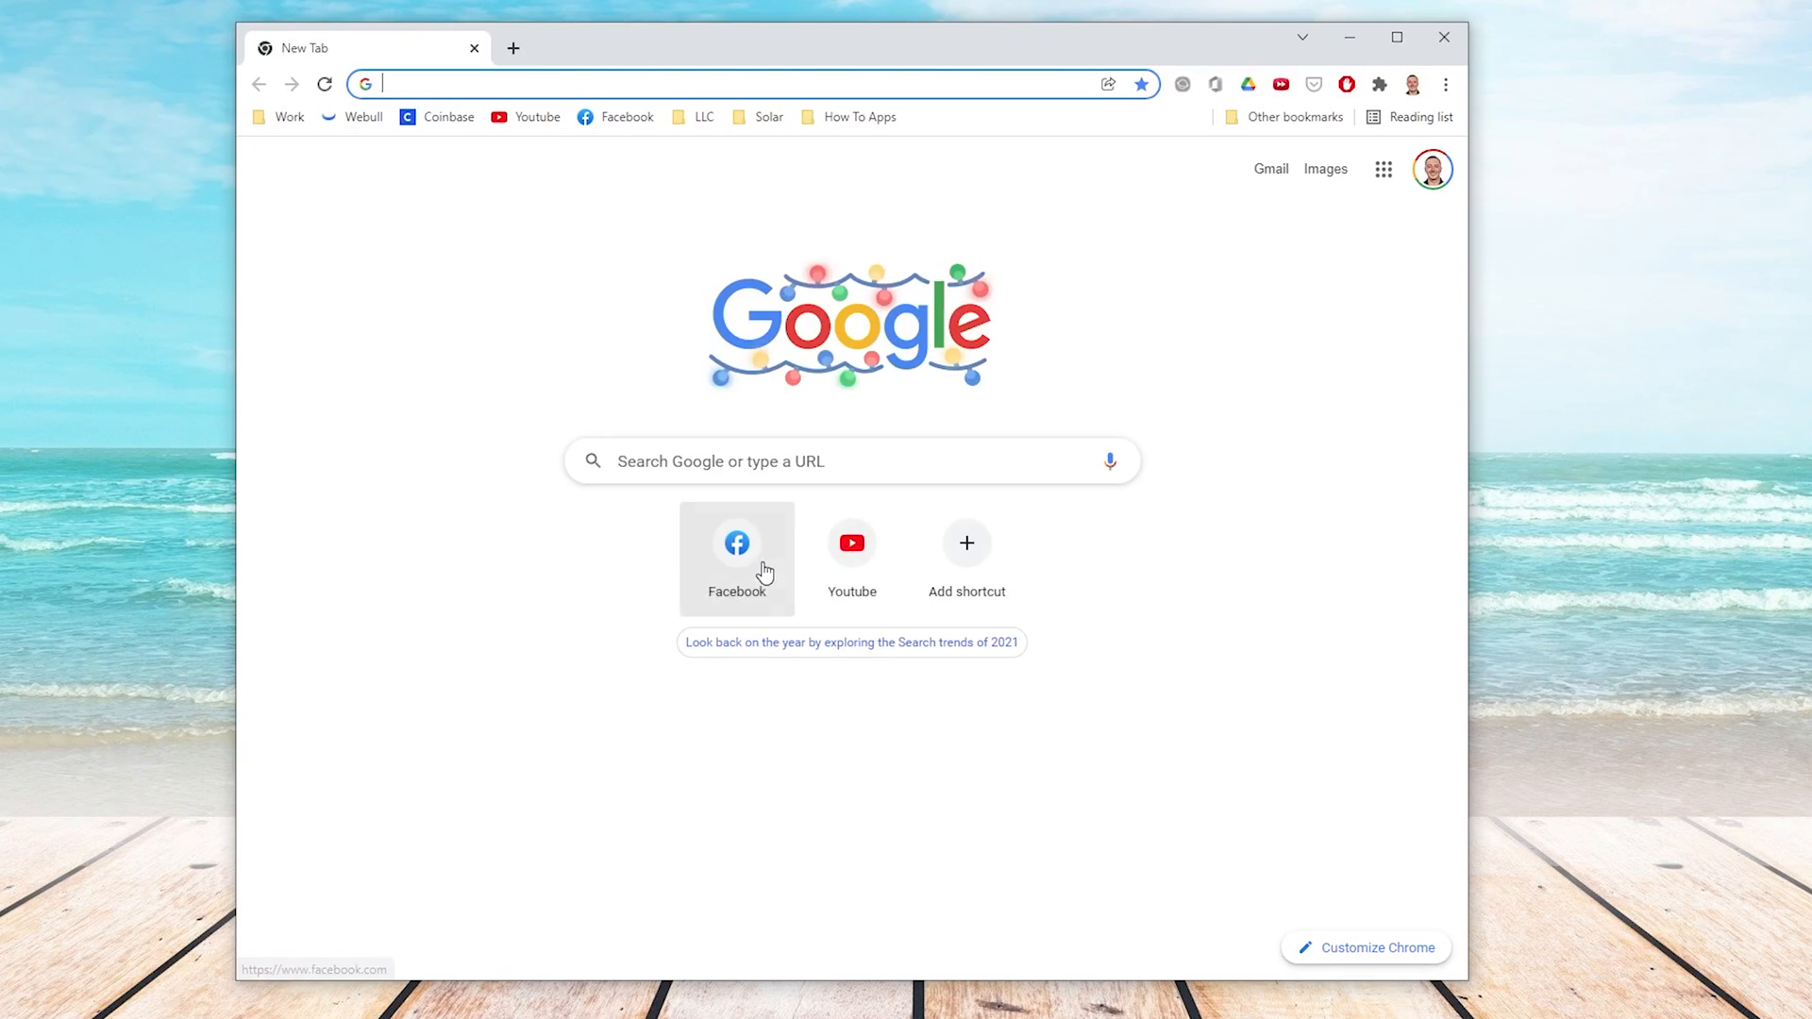
mouse_move(838, 370)
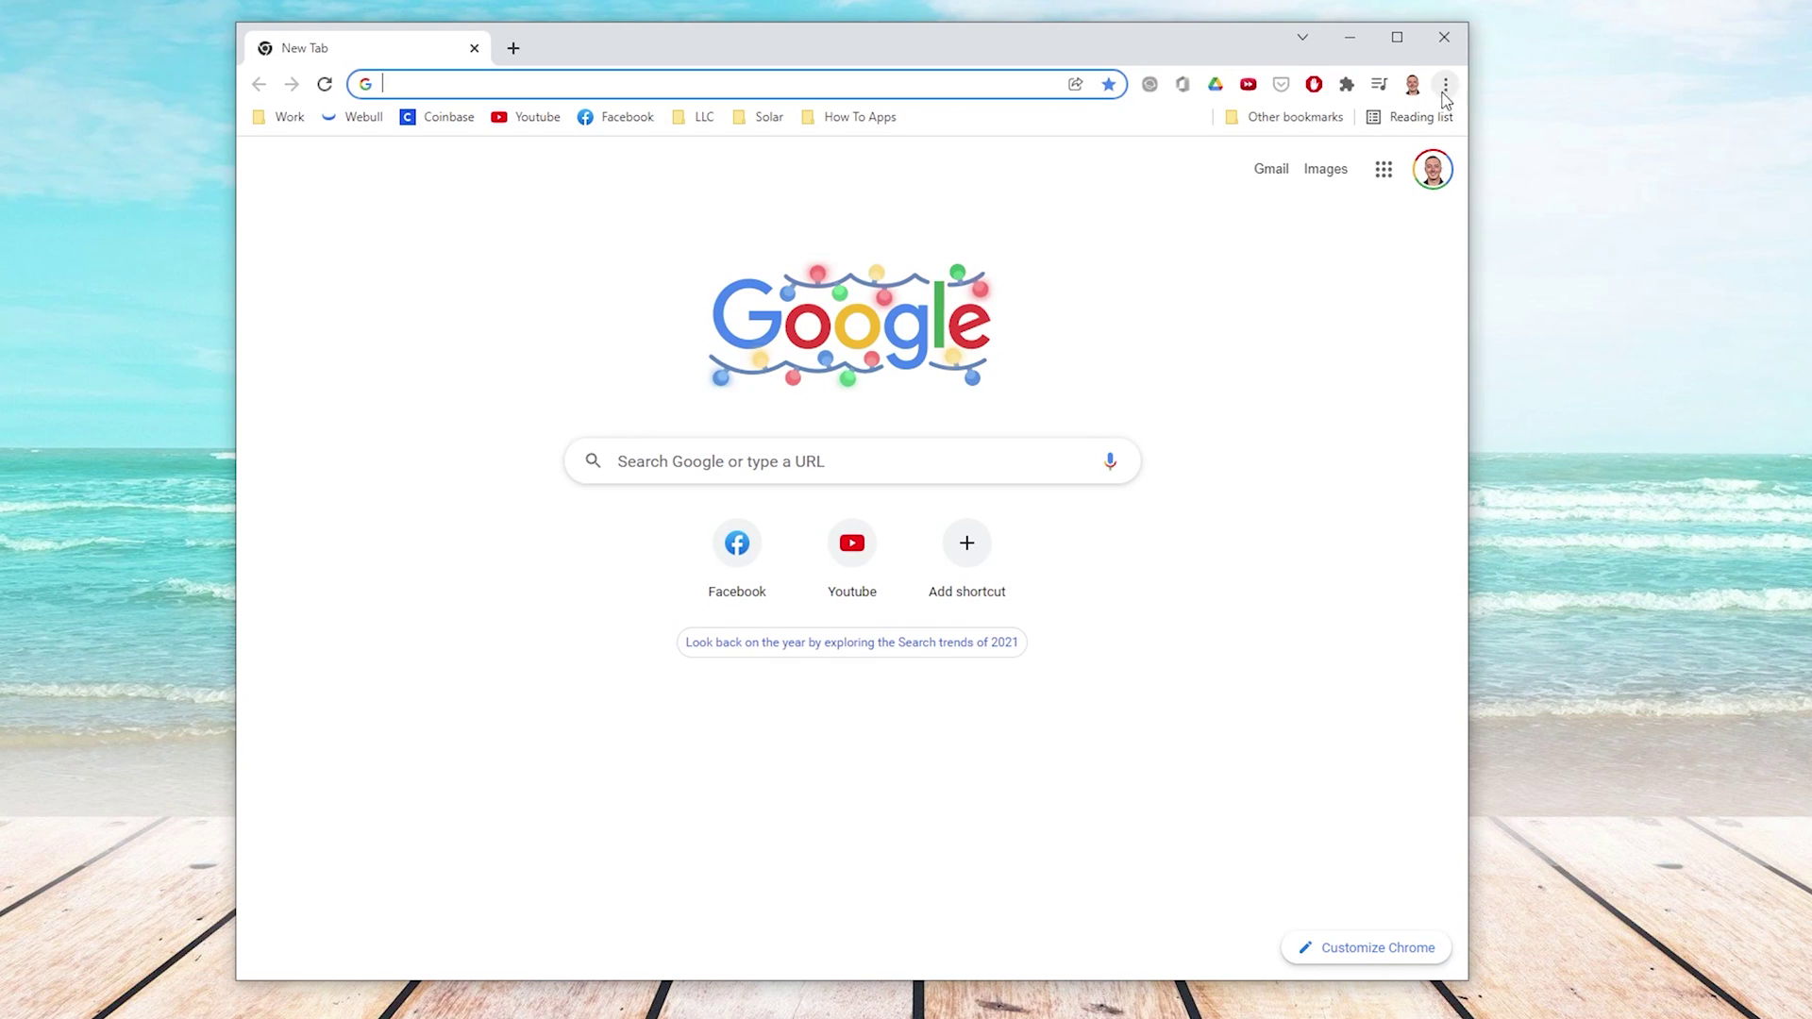
- Open the History page from the three-dot menu to list today's visited pages
left_click(1444, 84)
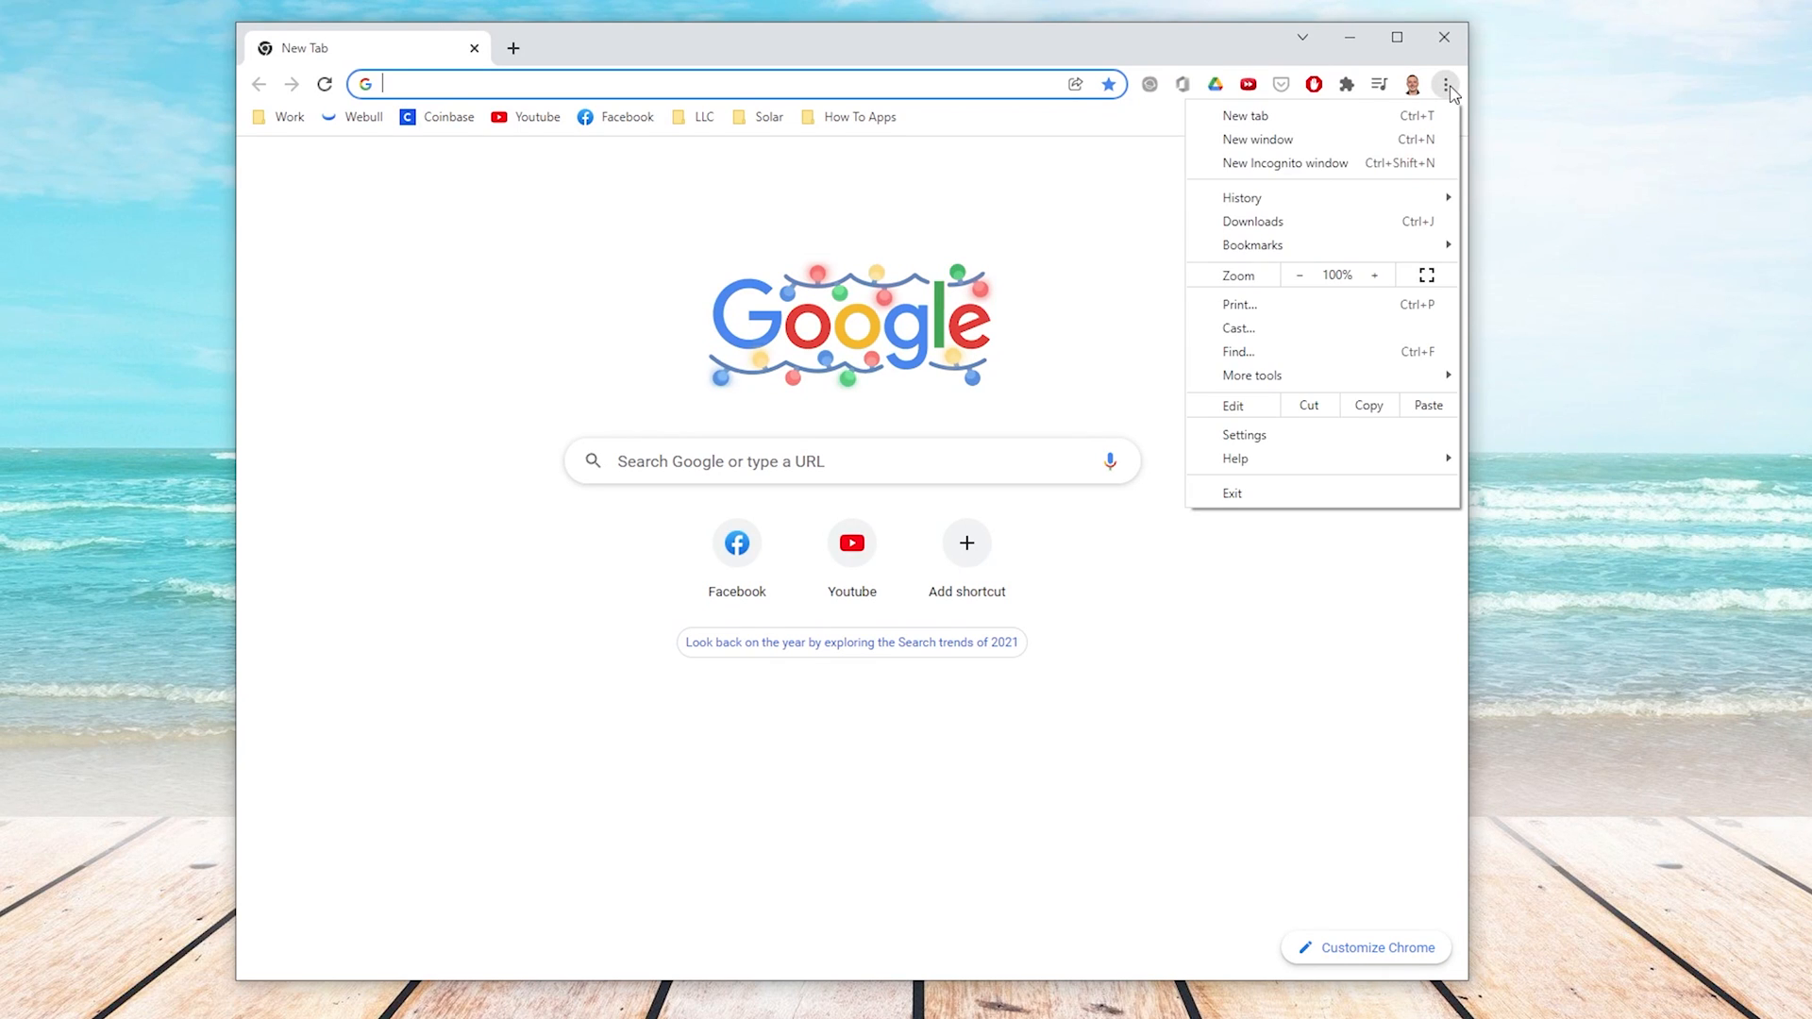
mouse_move(1314, 301)
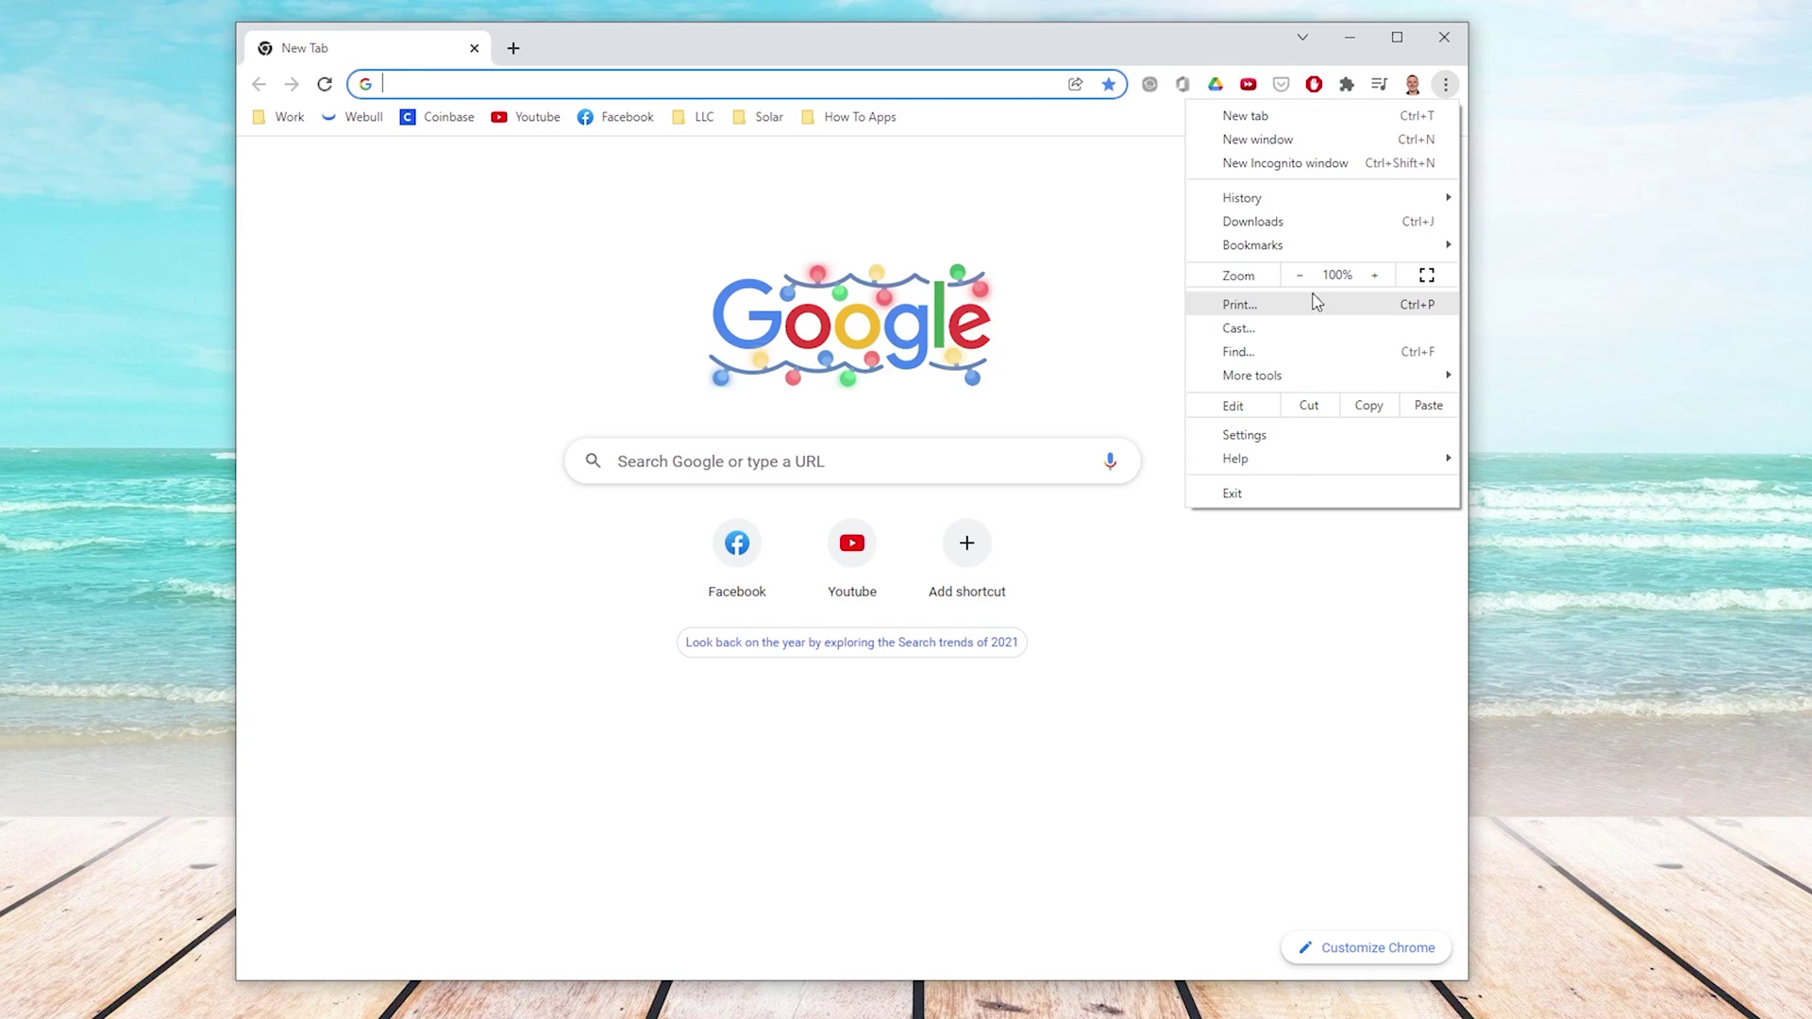
left_click(1242, 198)
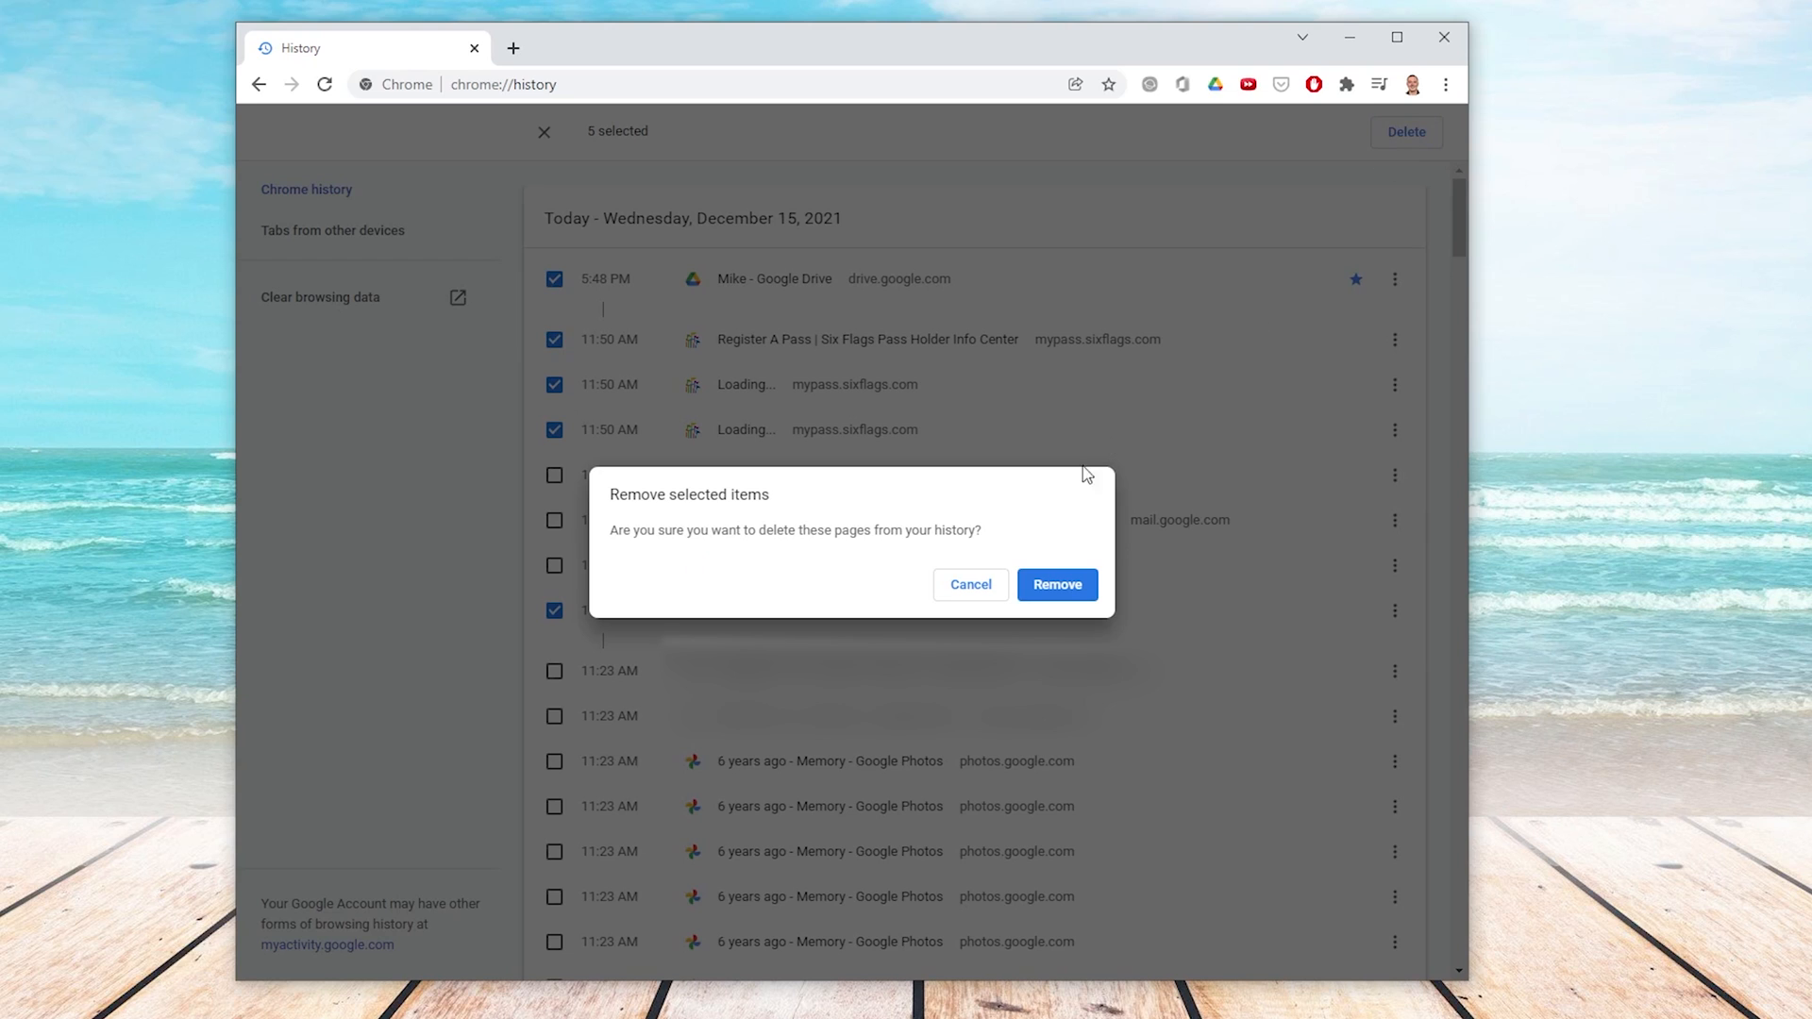
mouse_move(1064, 589)
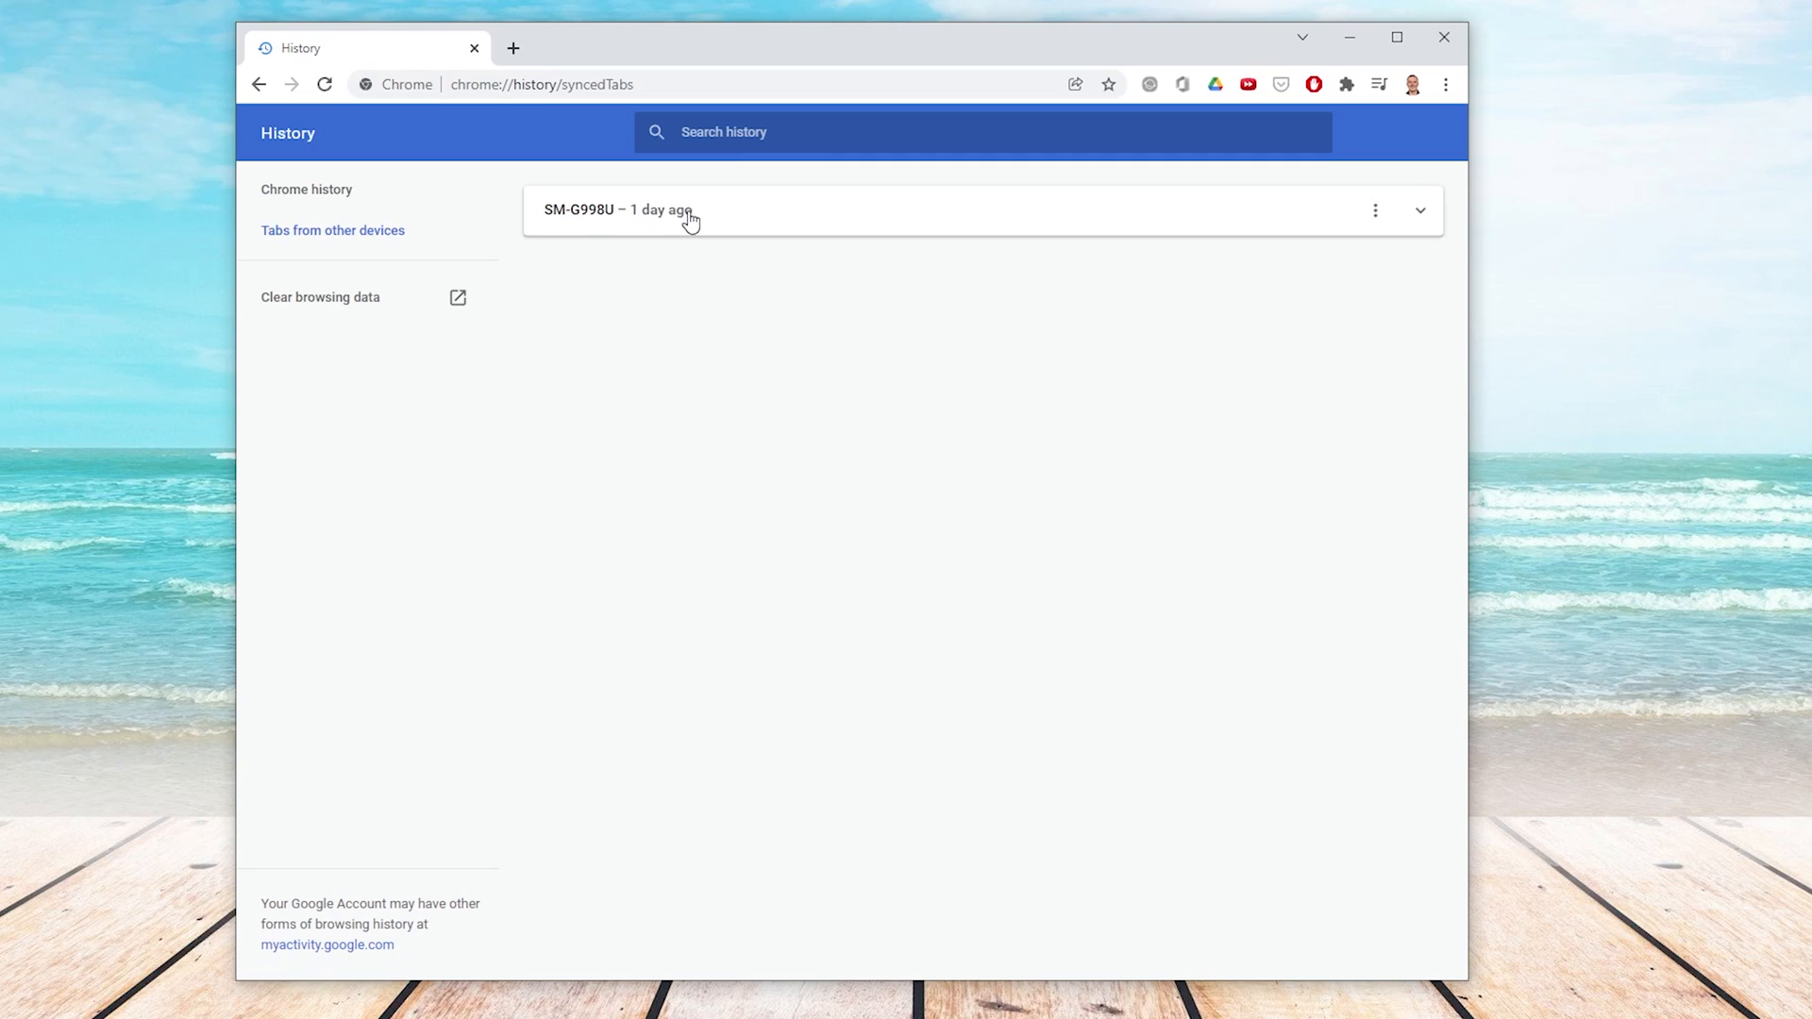
mouse_move(640, 229)
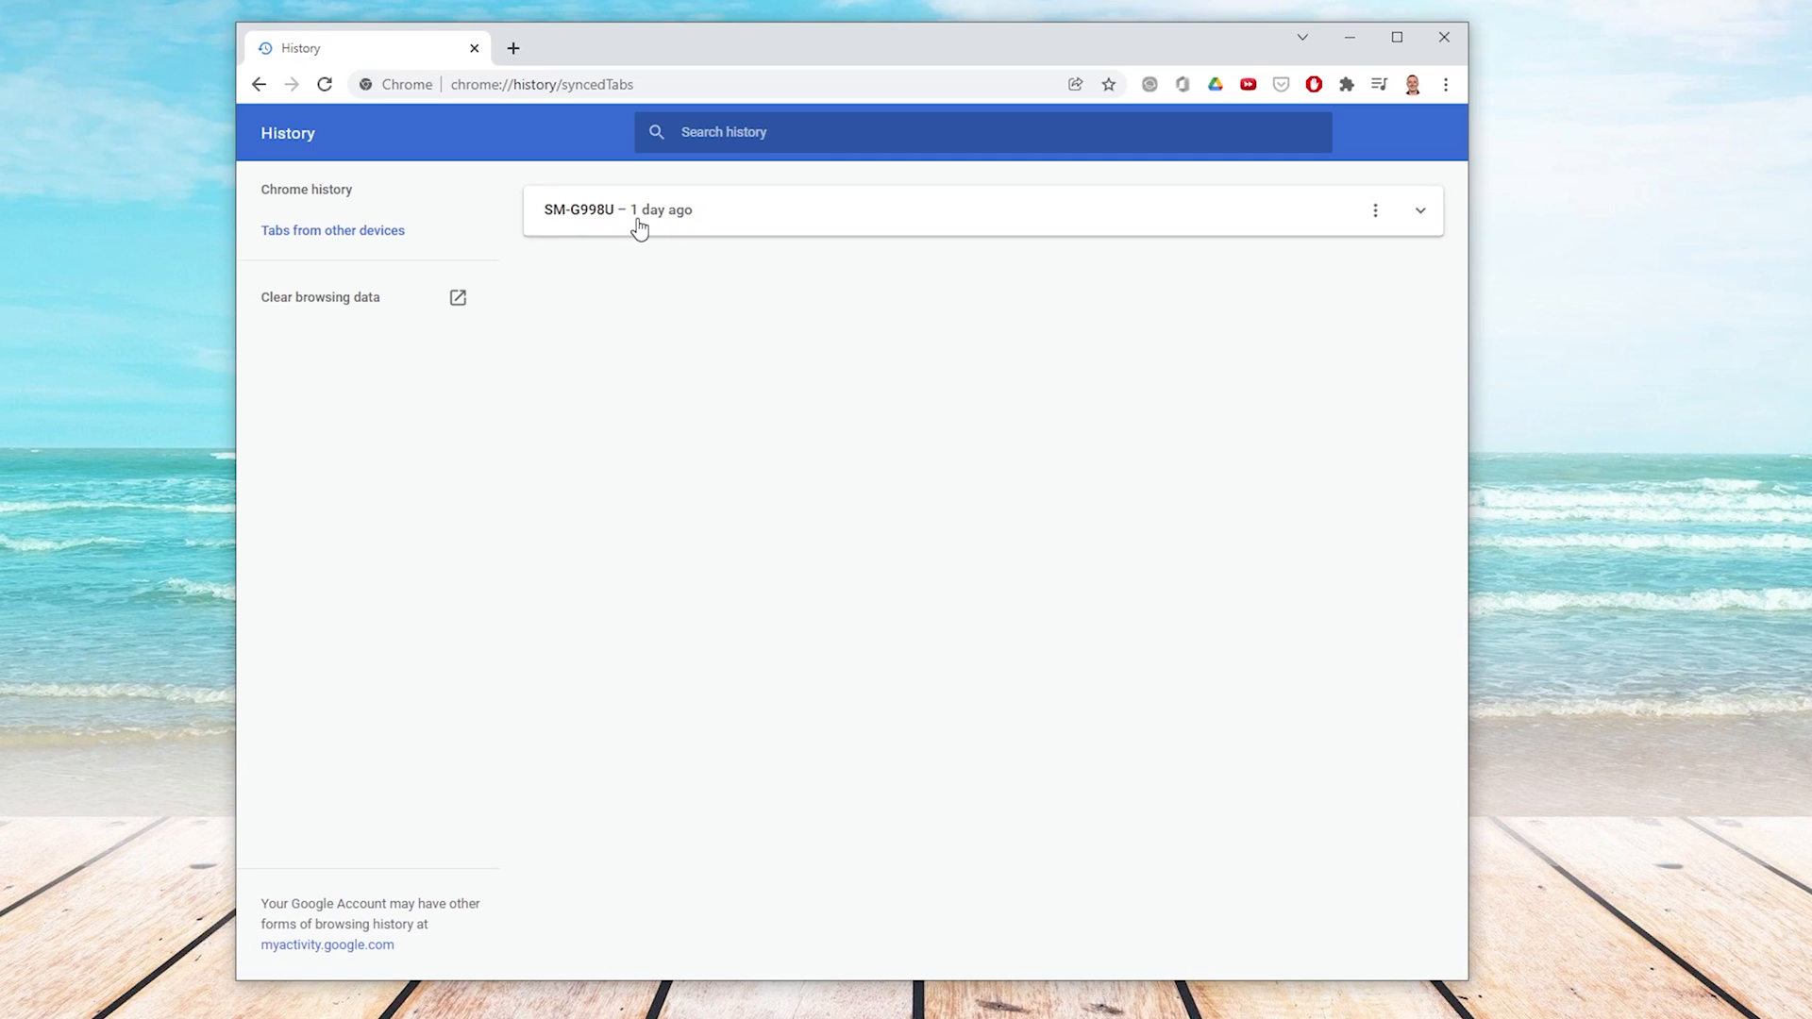
mouse_move(685, 226)
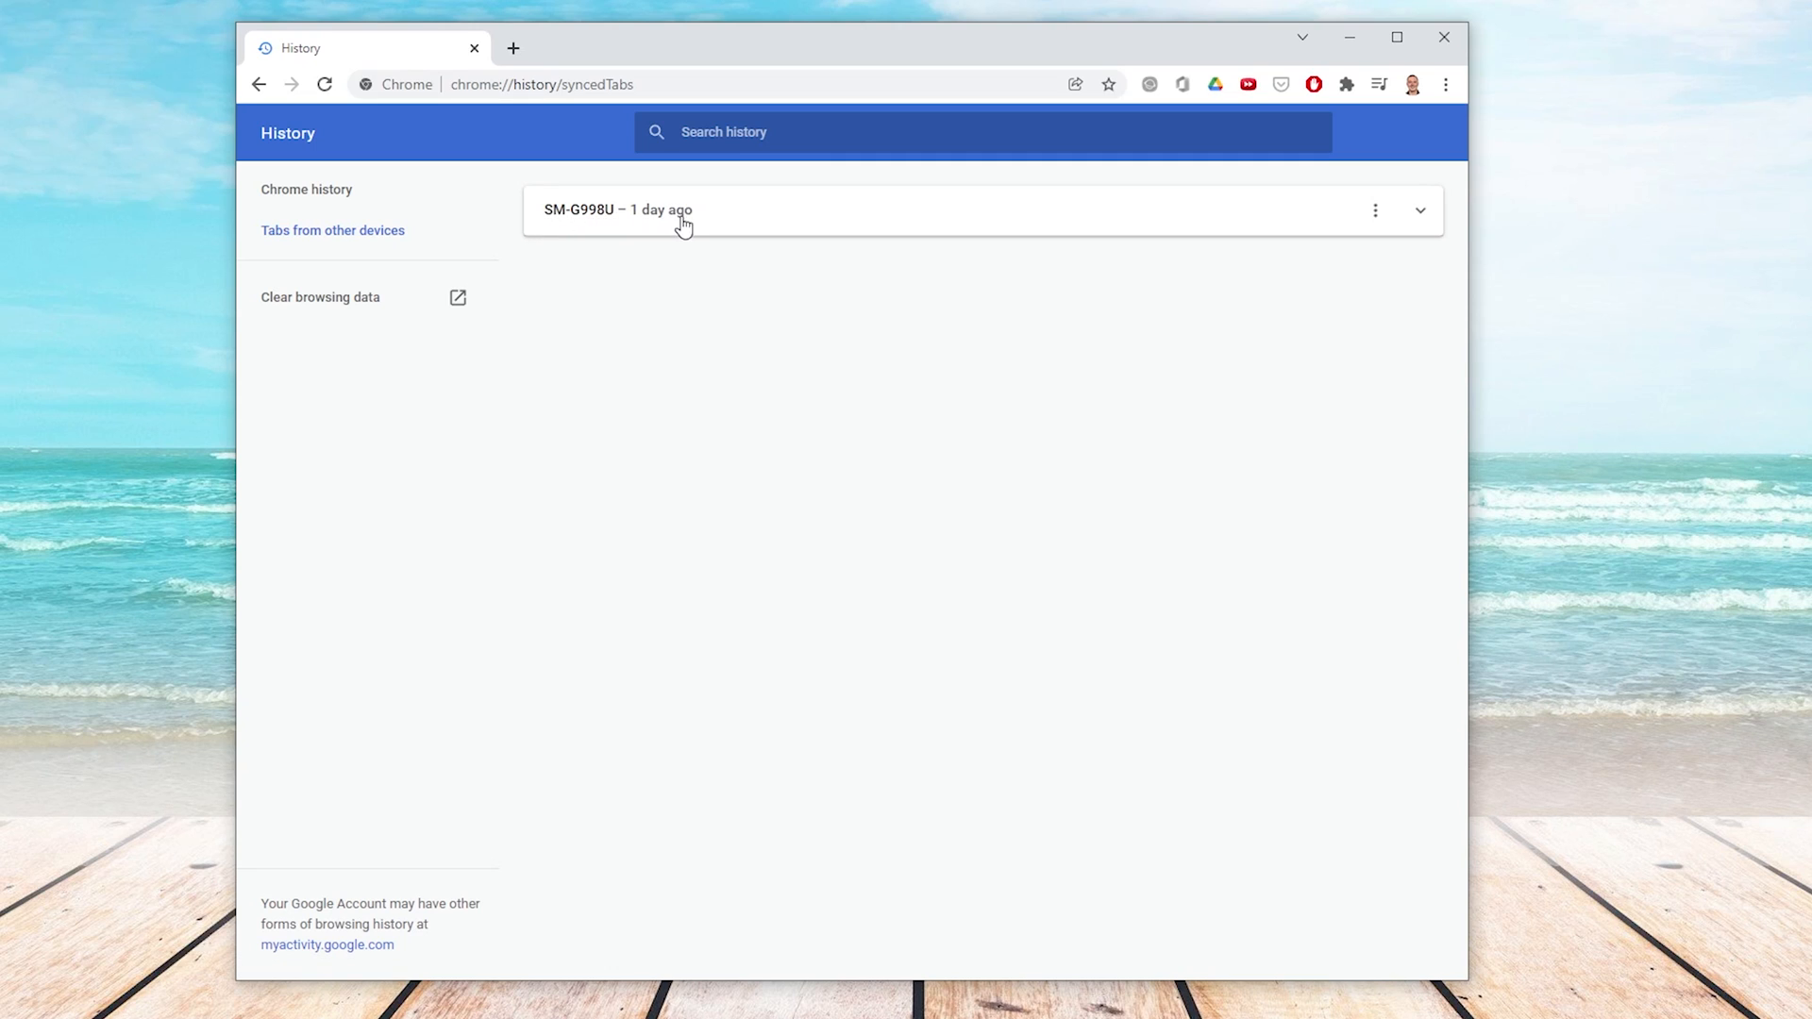
mouse_move(393, 400)
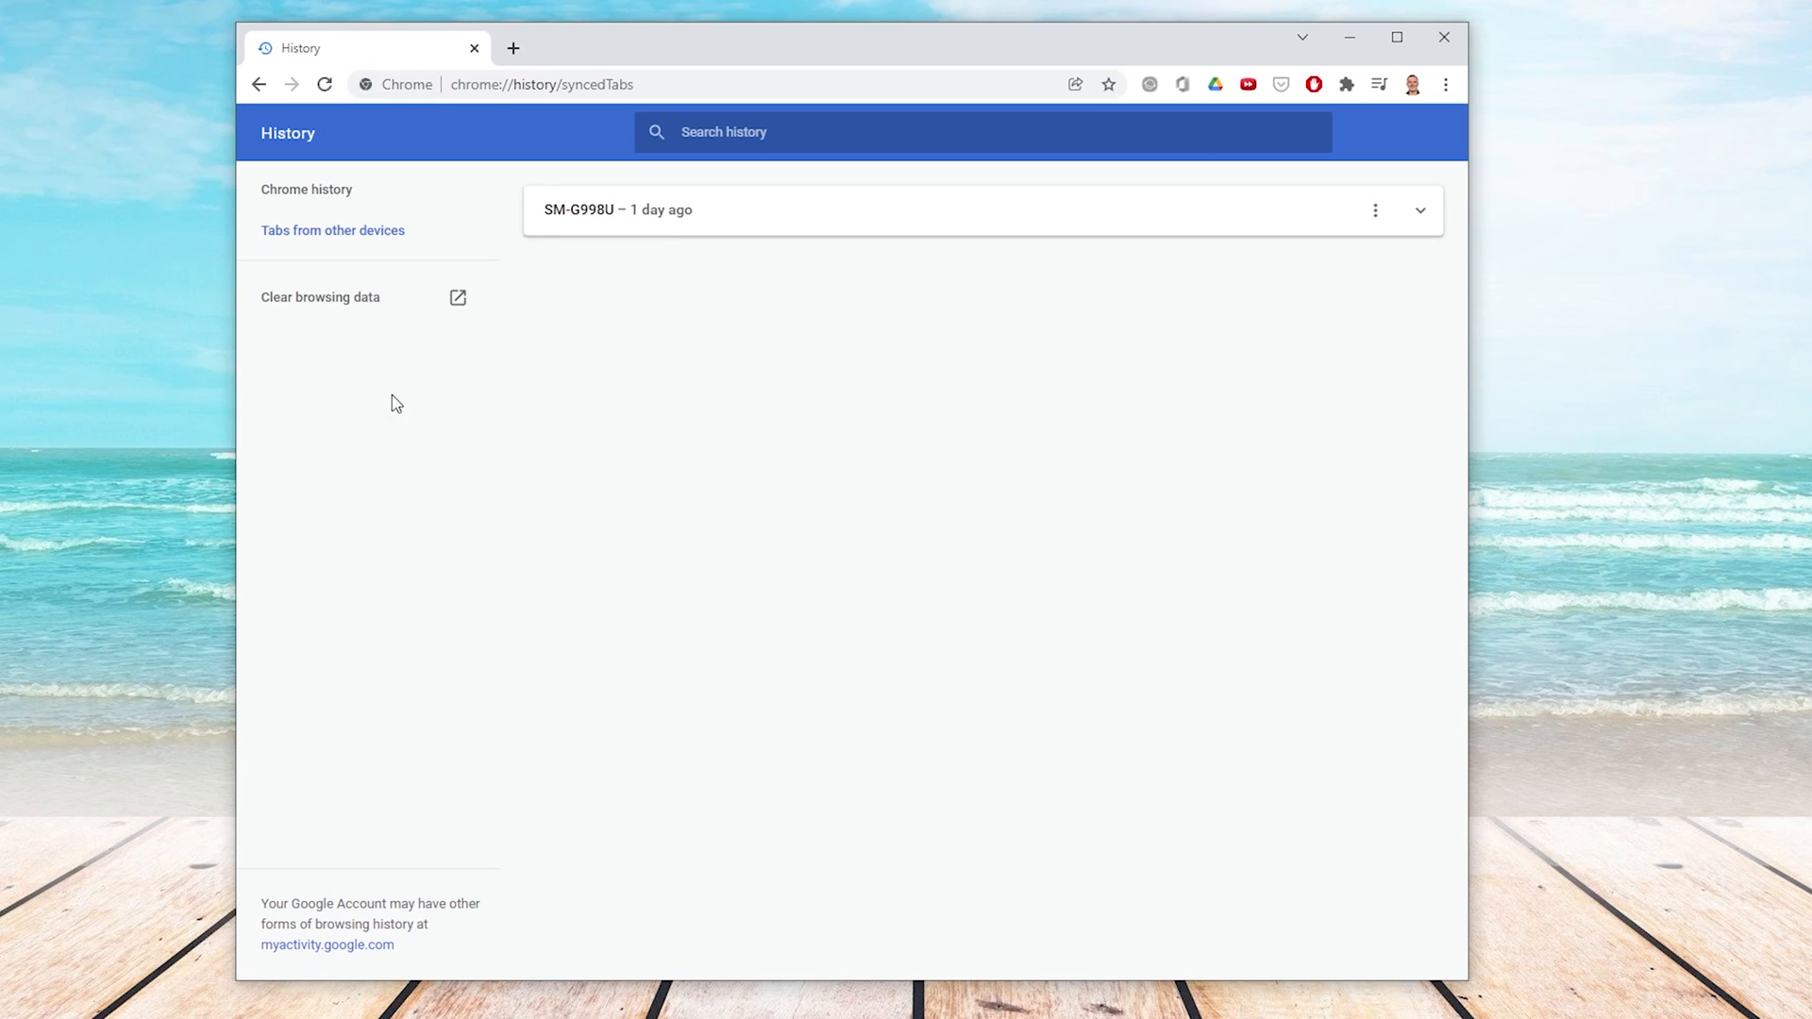
mouse_move(463, 305)
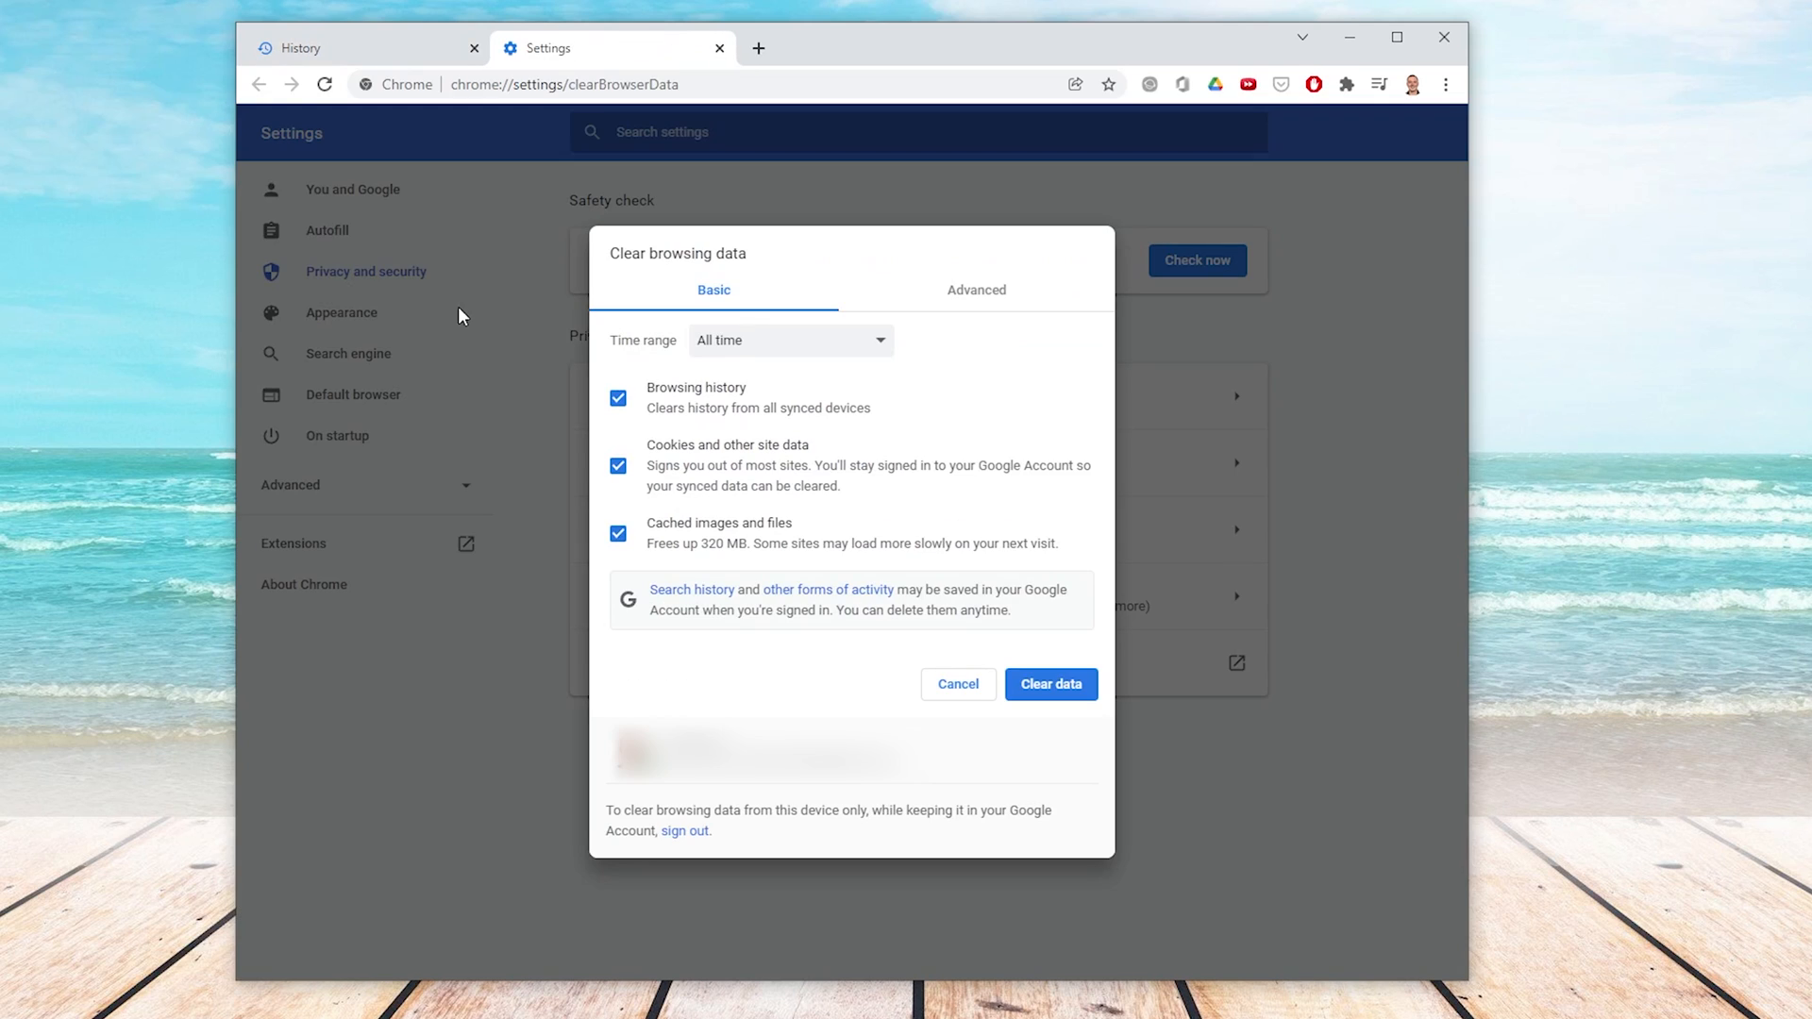
mouse_move(635, 320)
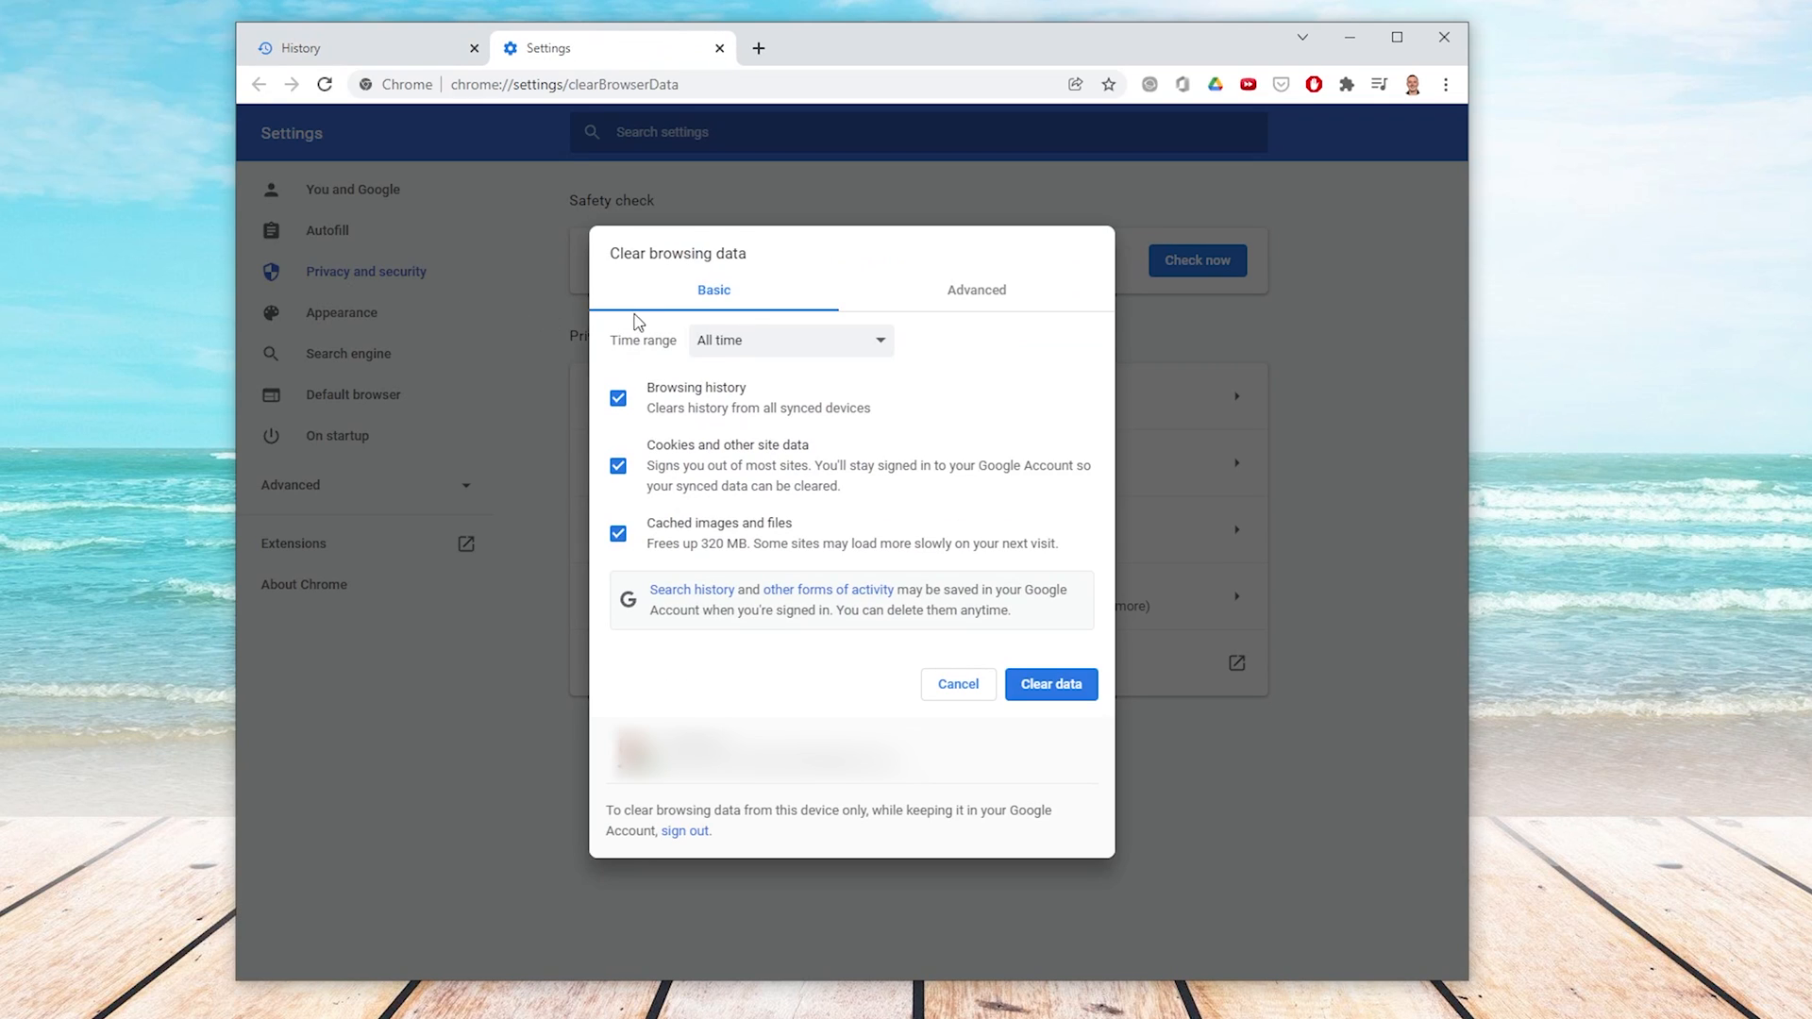
- Clear the last hour of history, cookies and cached files, then close the browser window
left_click(790, 341)
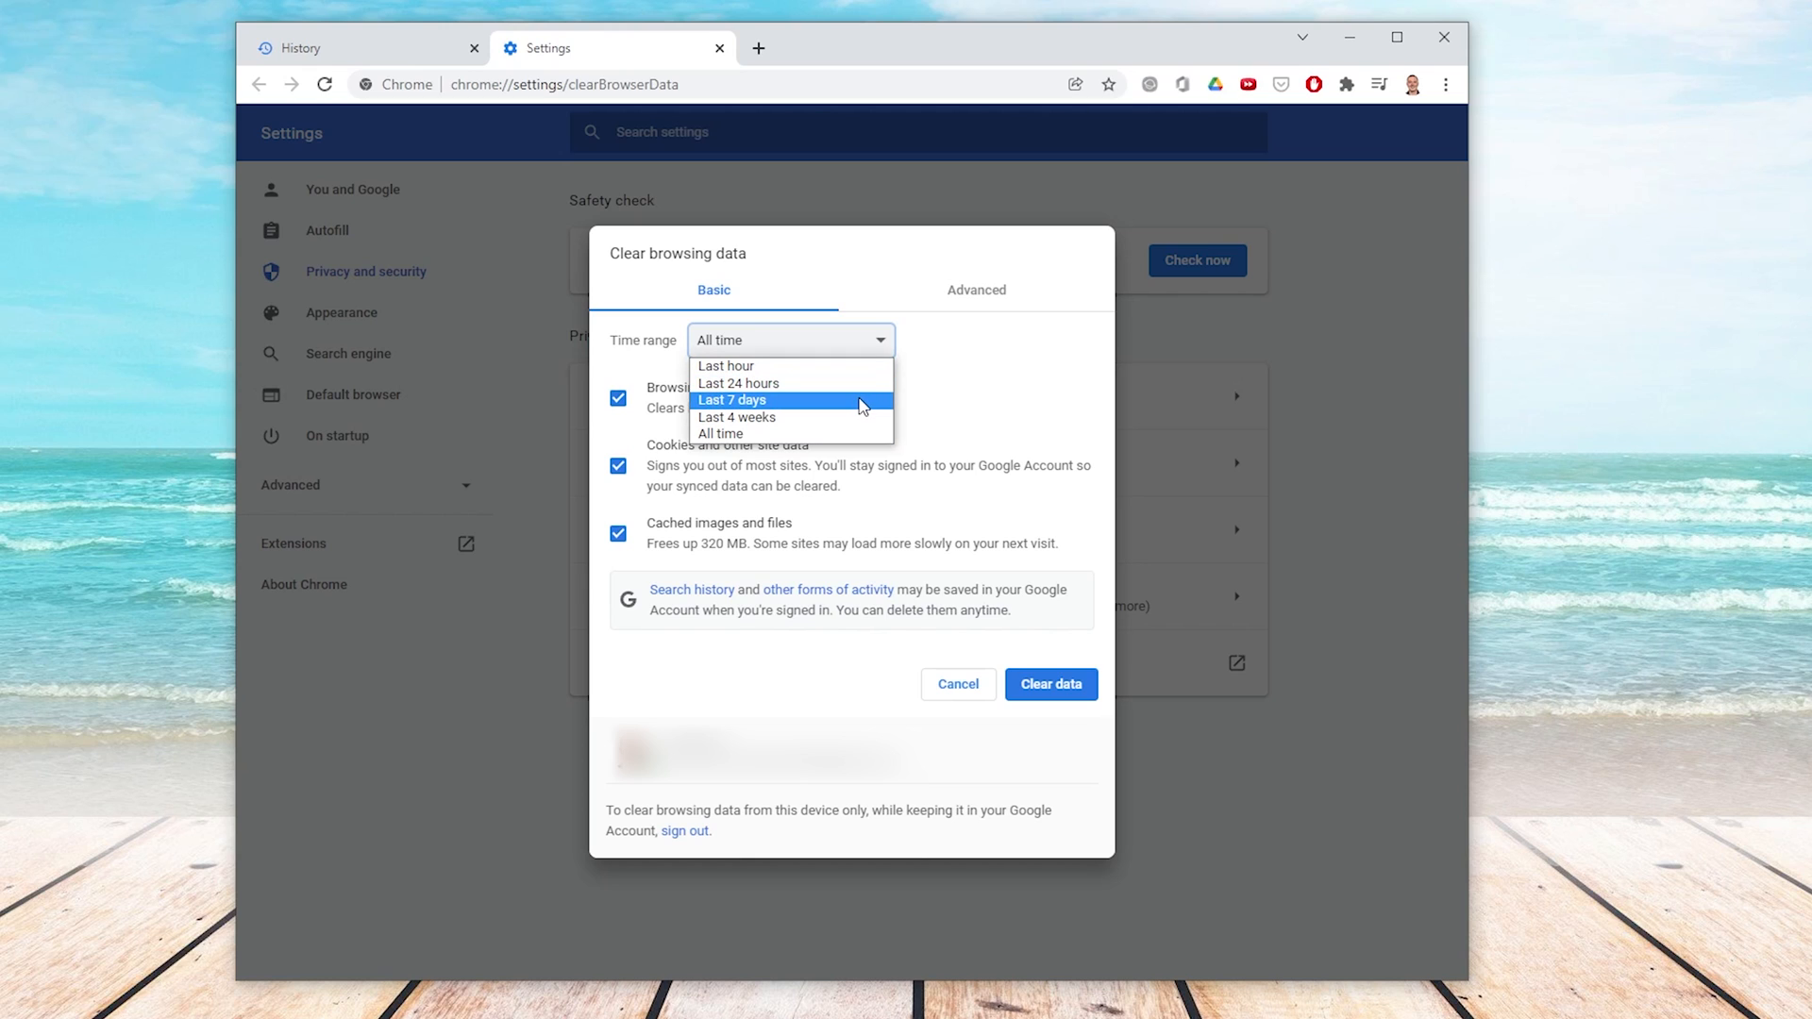
mouse_move(855, 435)
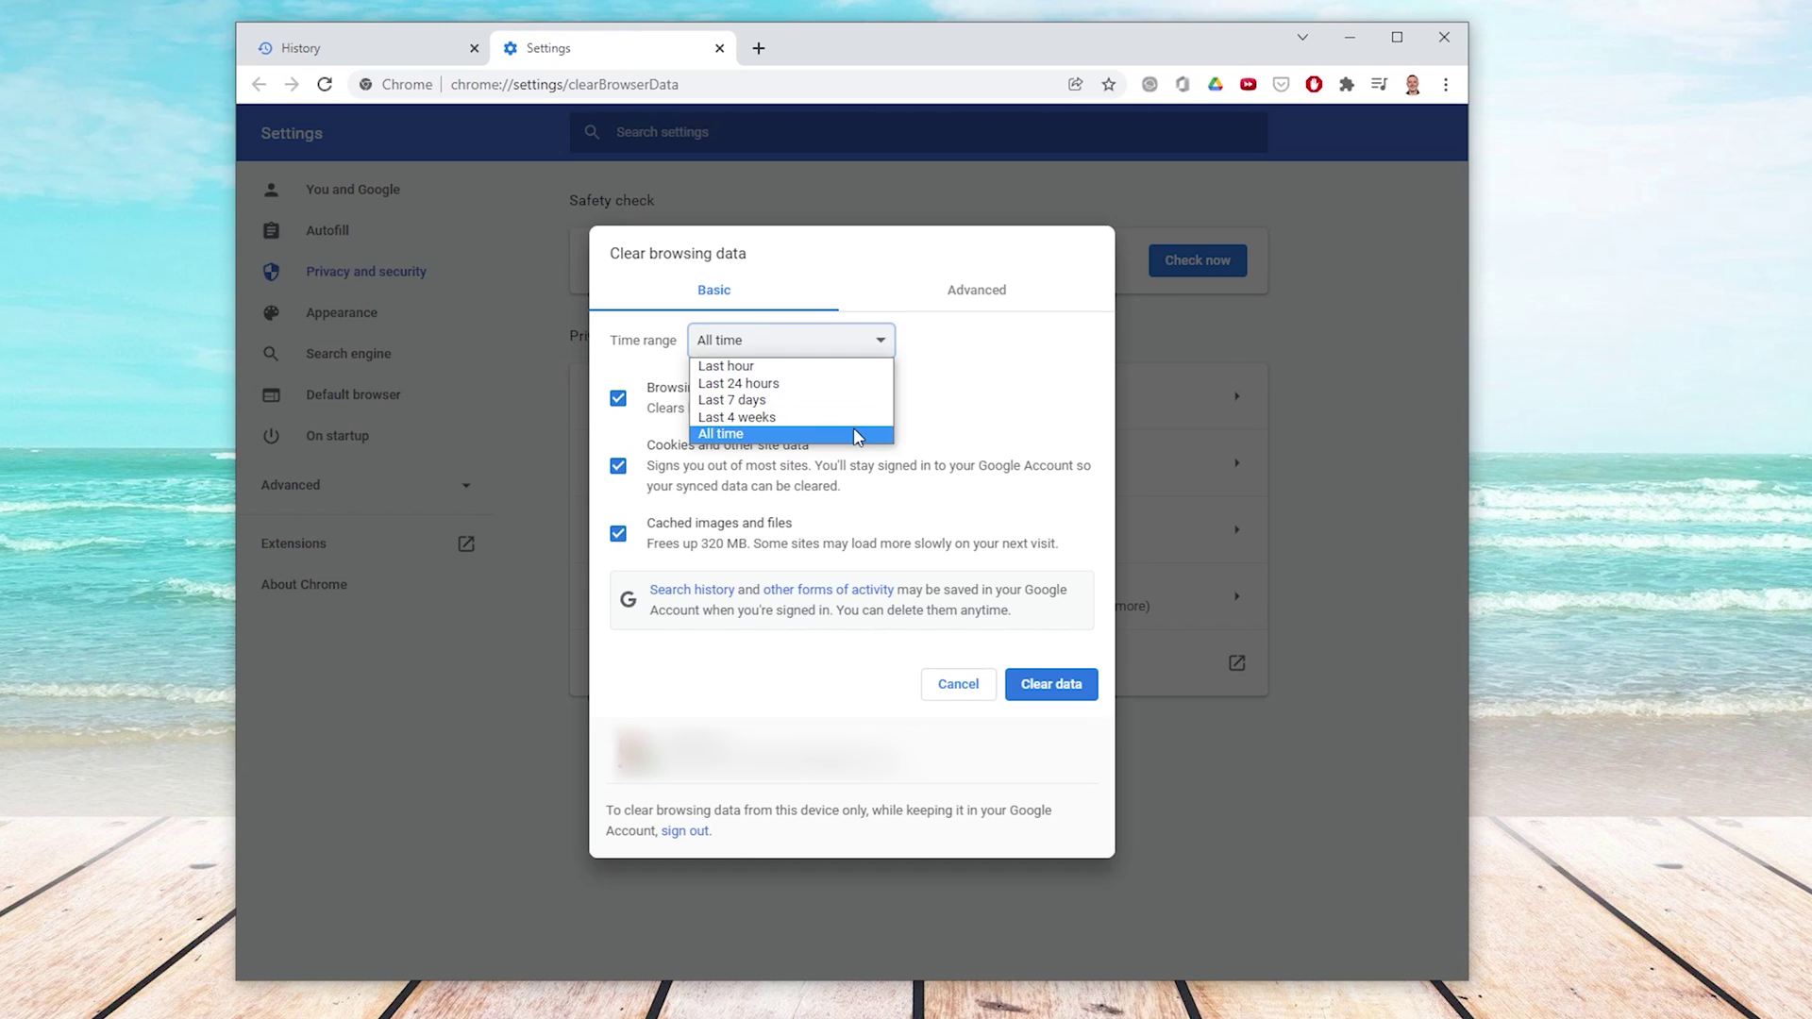
left_click(725, 365)
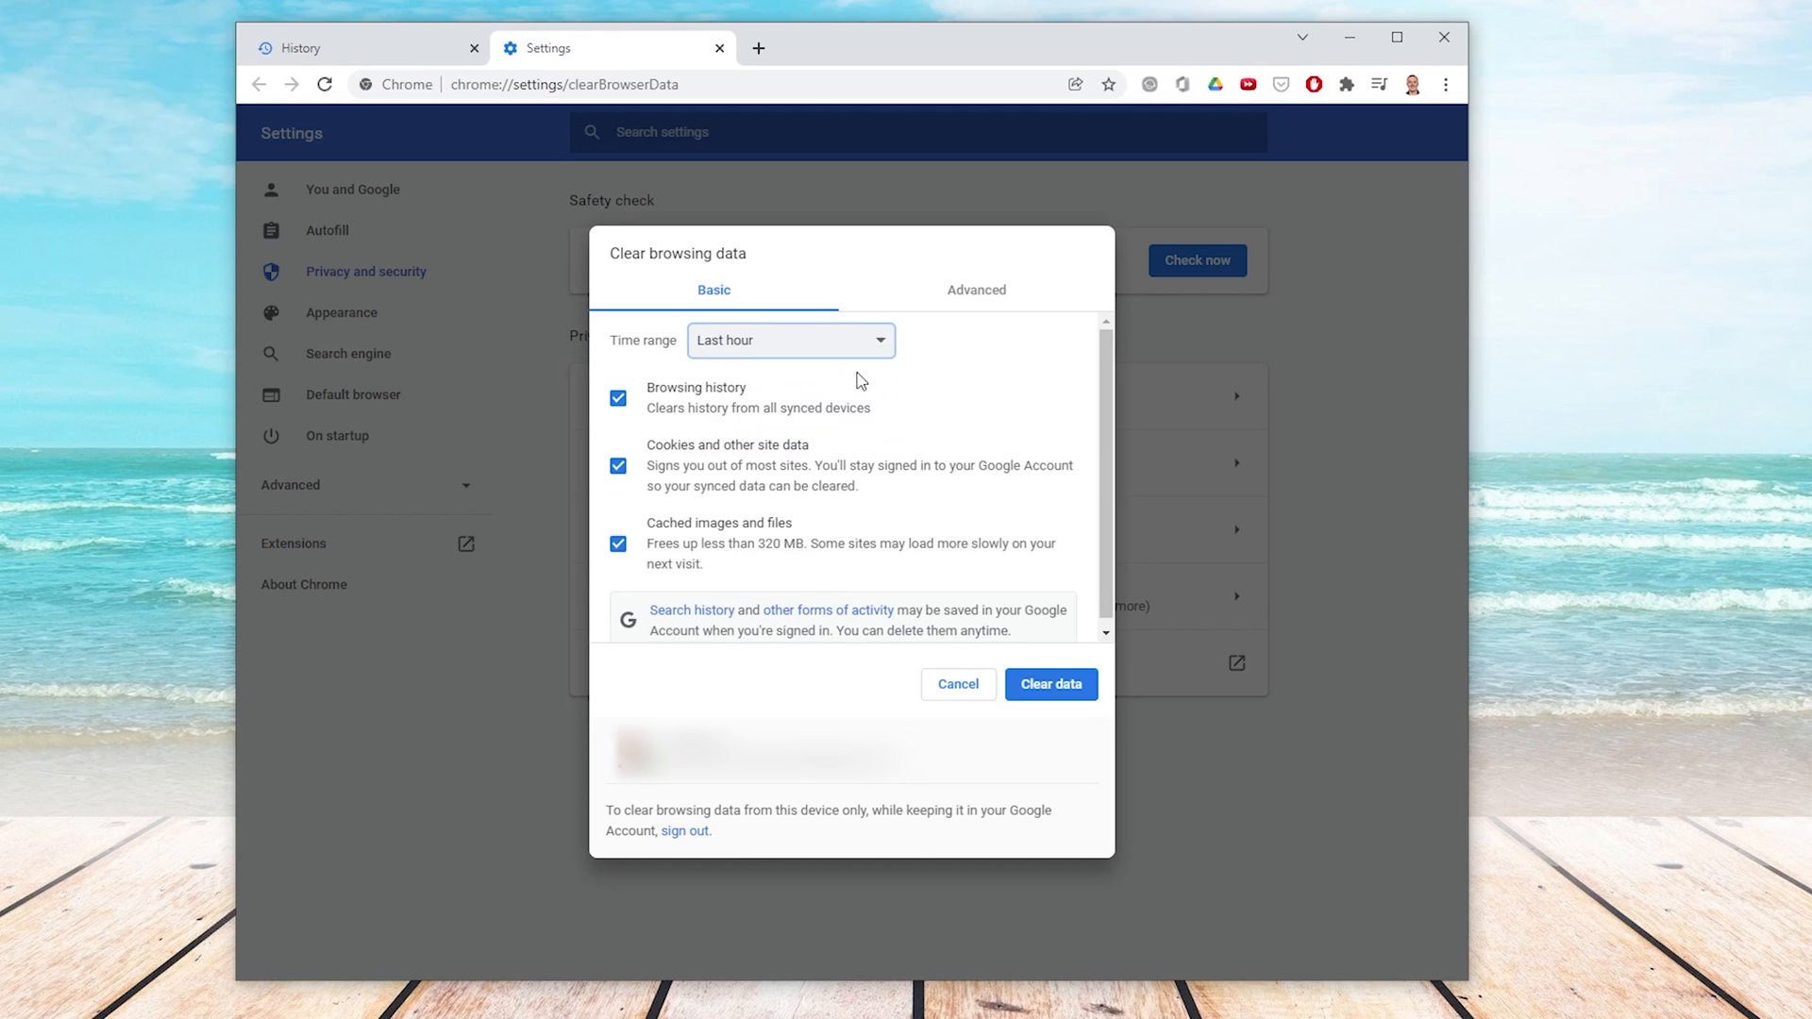
left_click(617, 544)
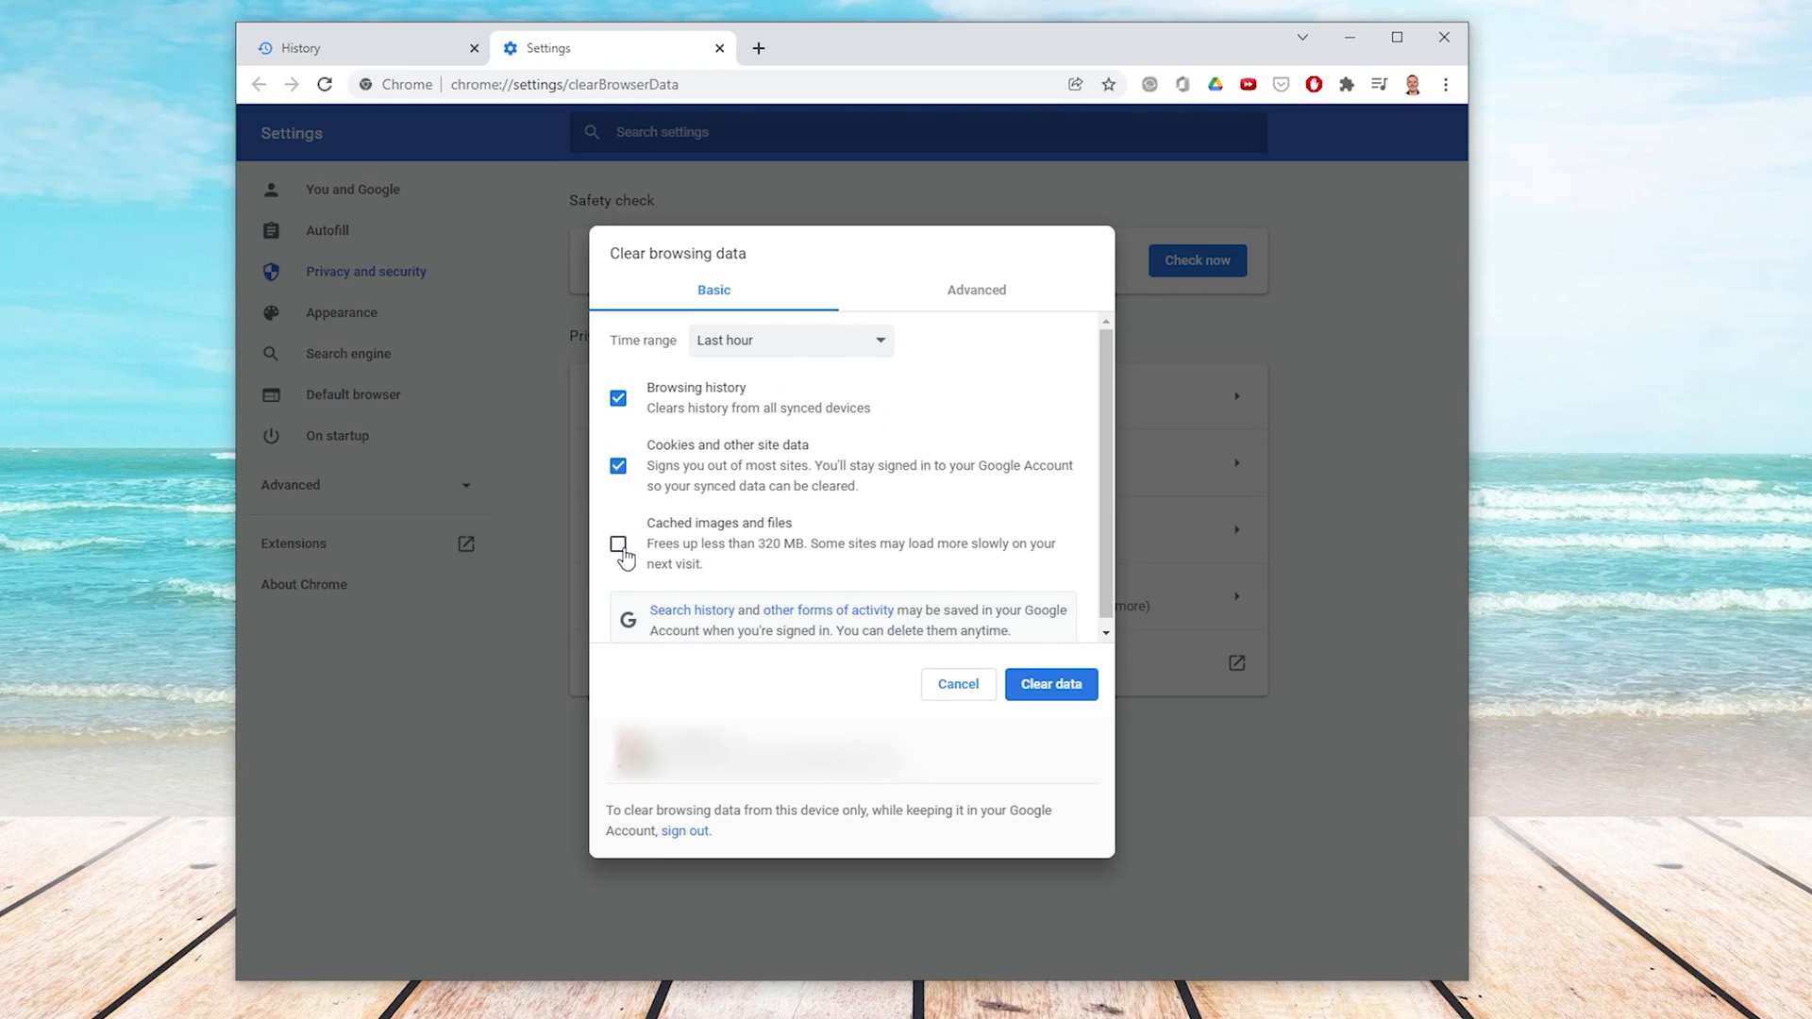
left_click(618, 543)
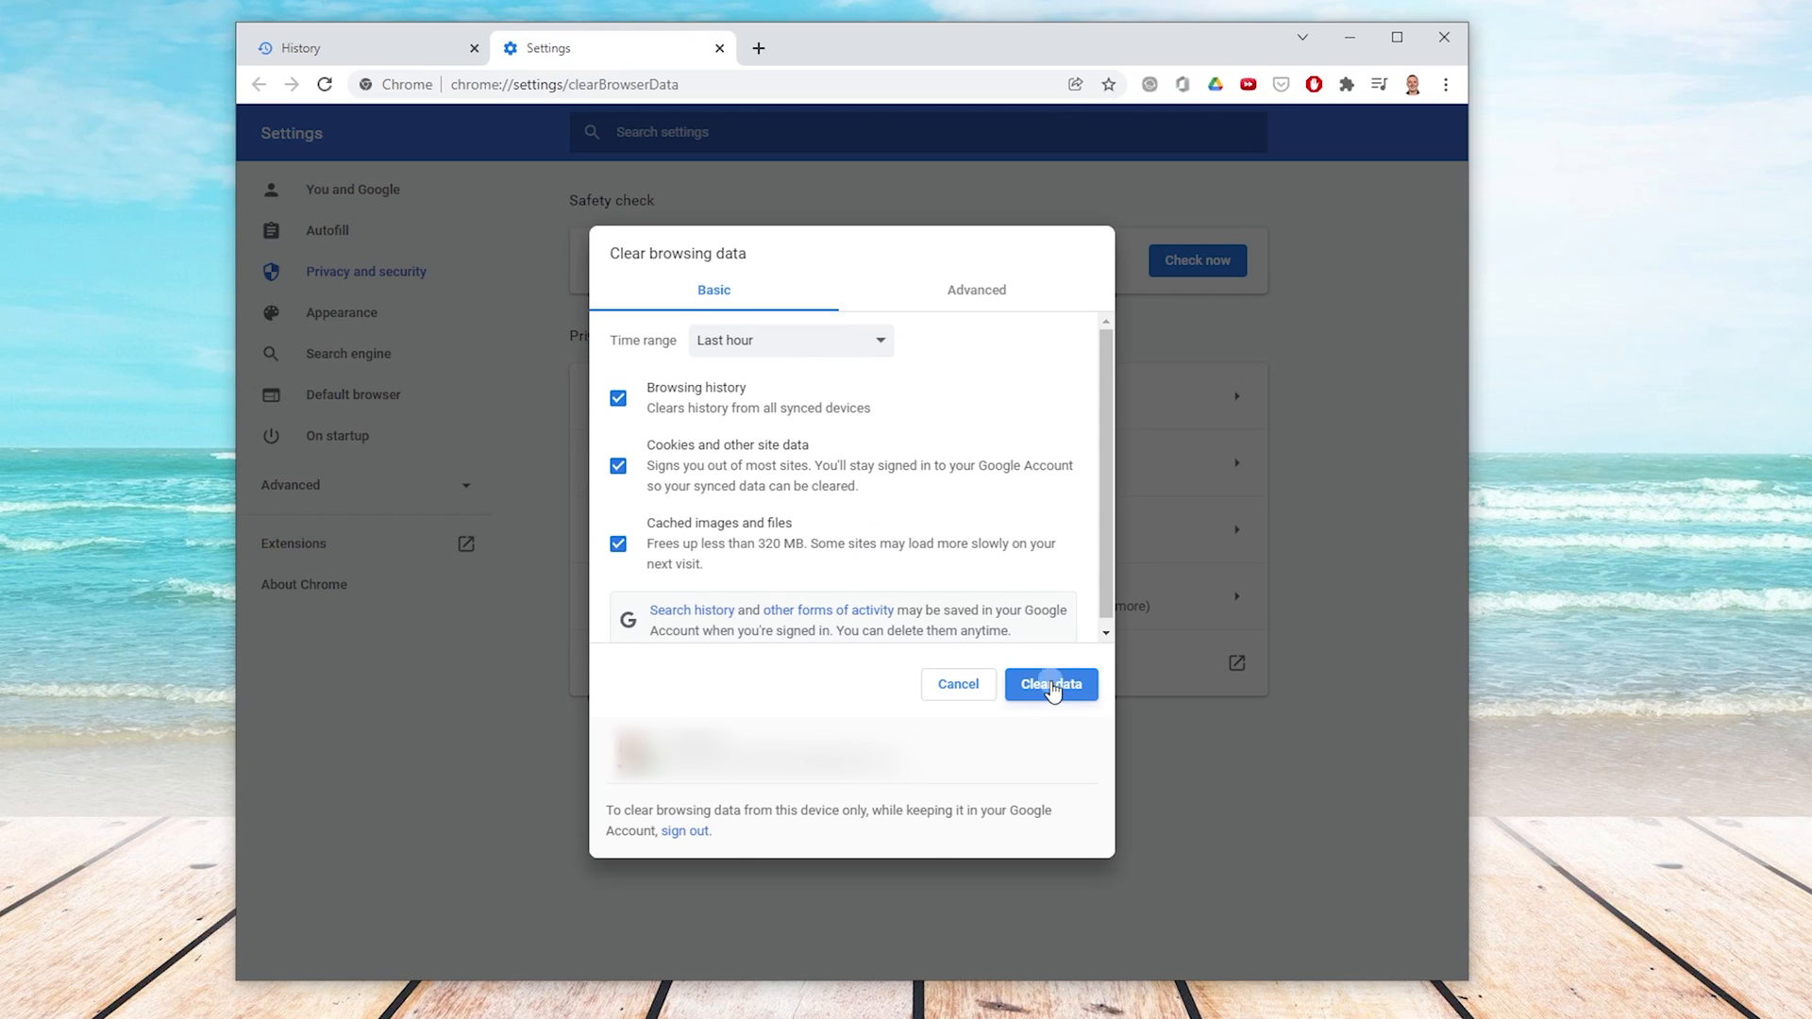
left_click(1051, 685)
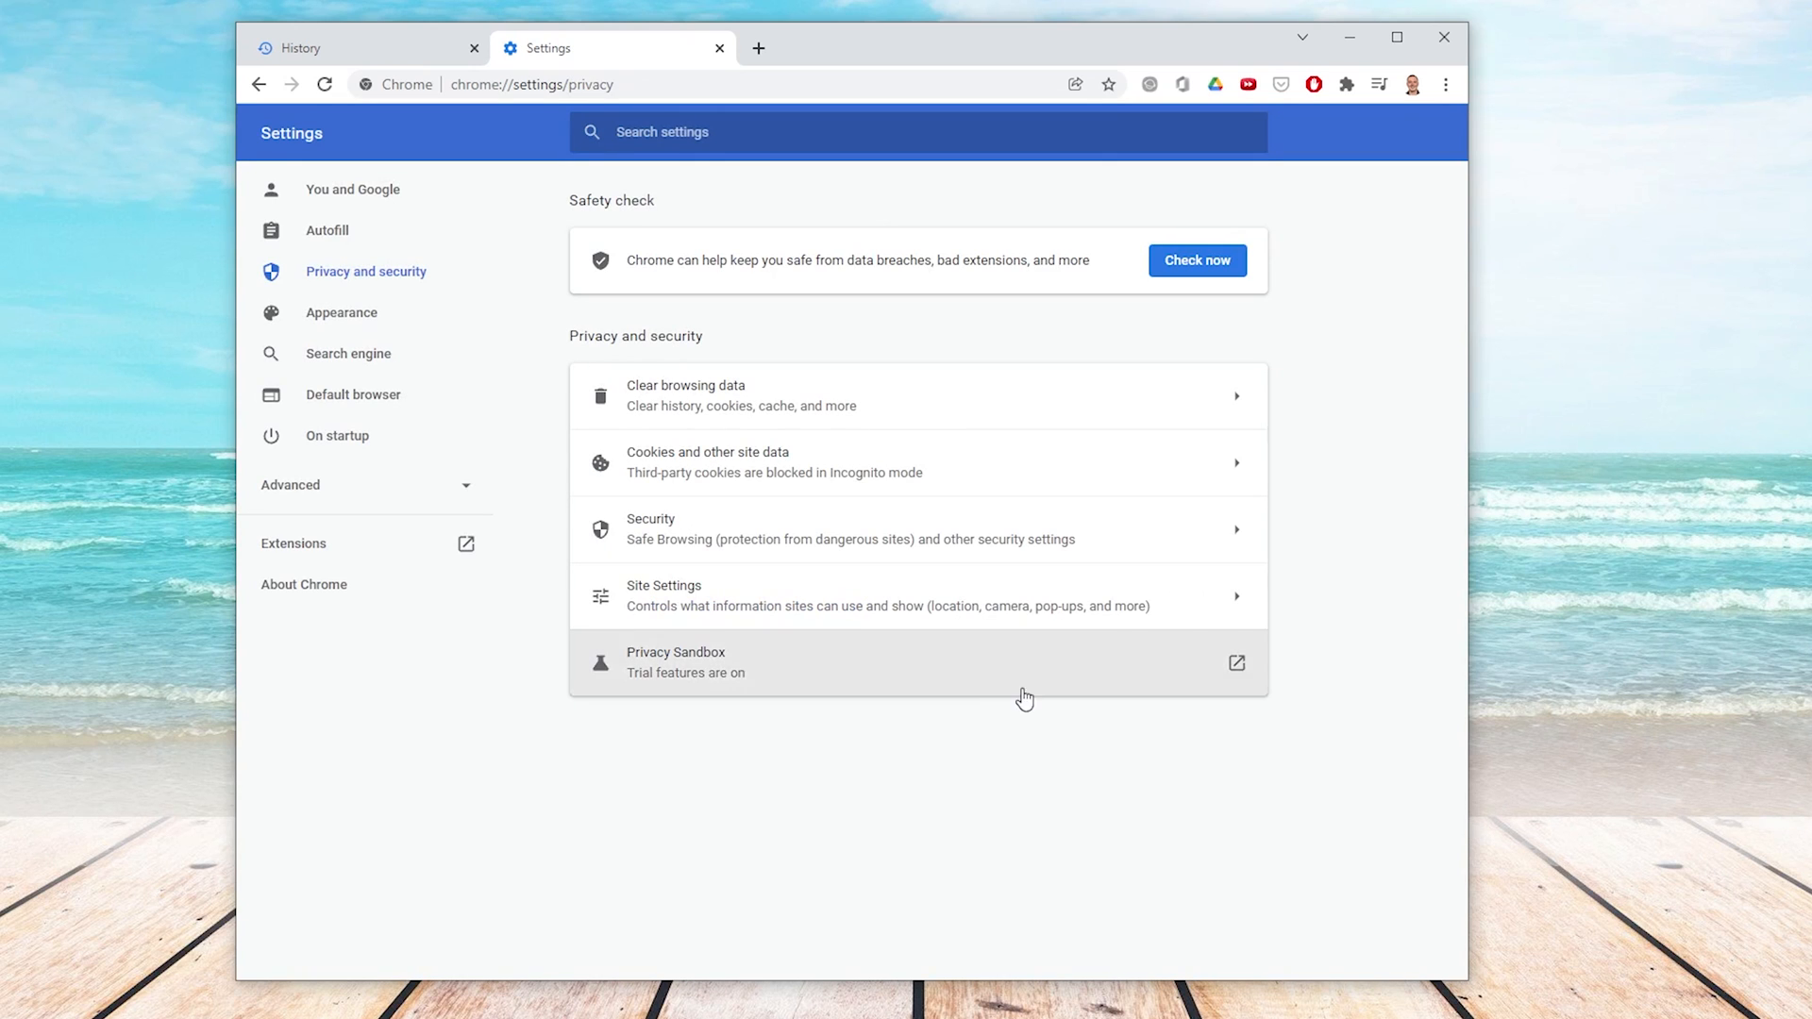
left_click(1444, 38)
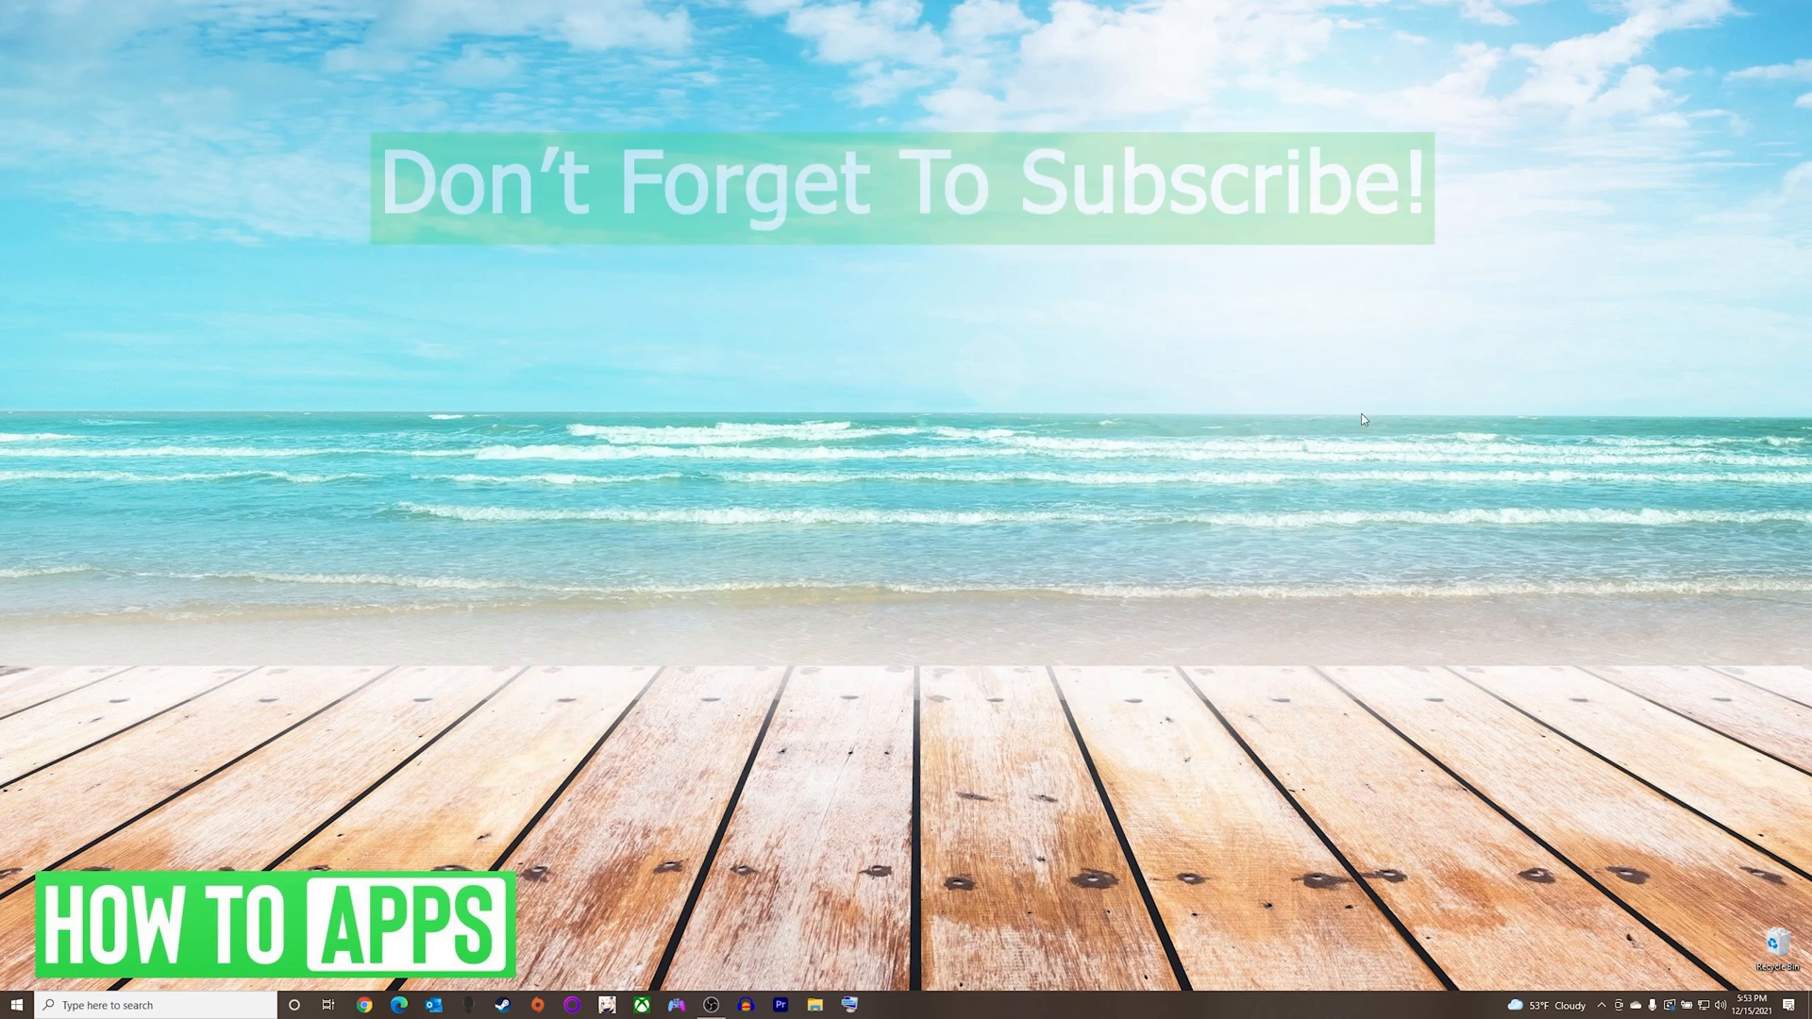